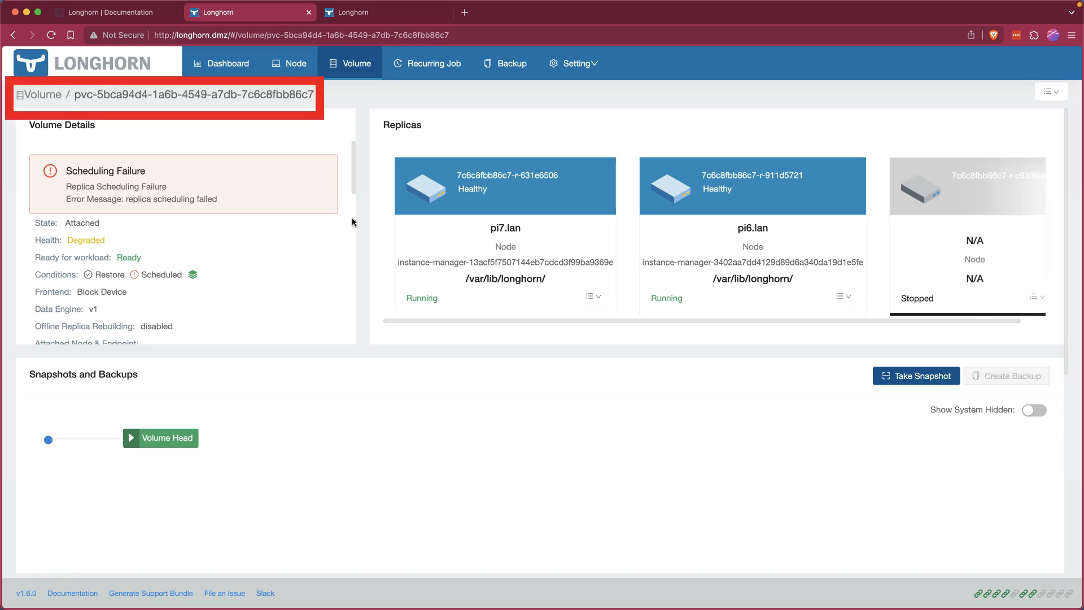
mouse_move(112, 67)
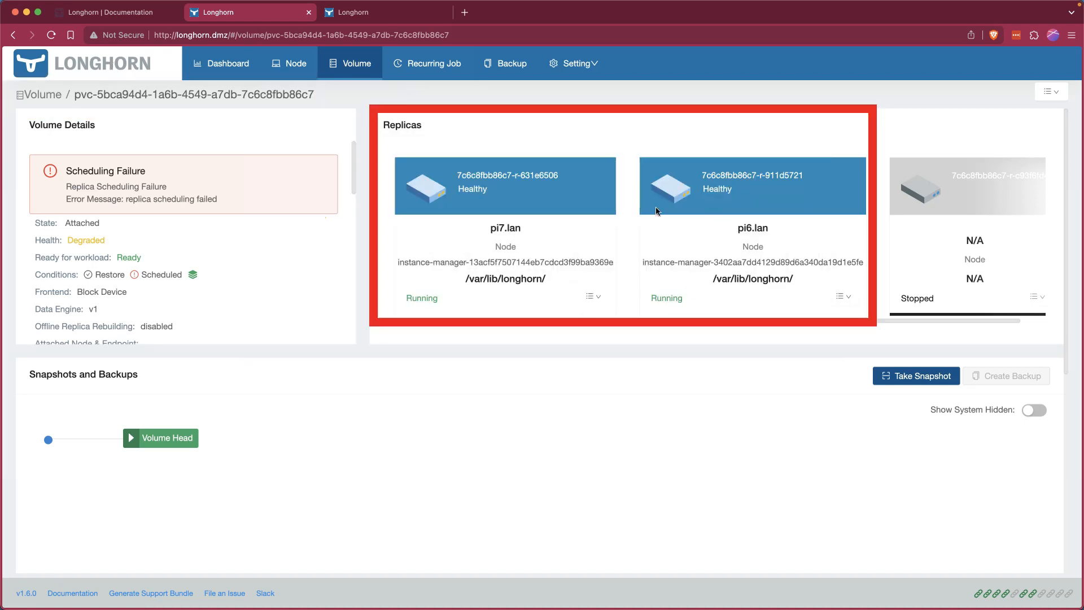
mouse_move(980, 239)
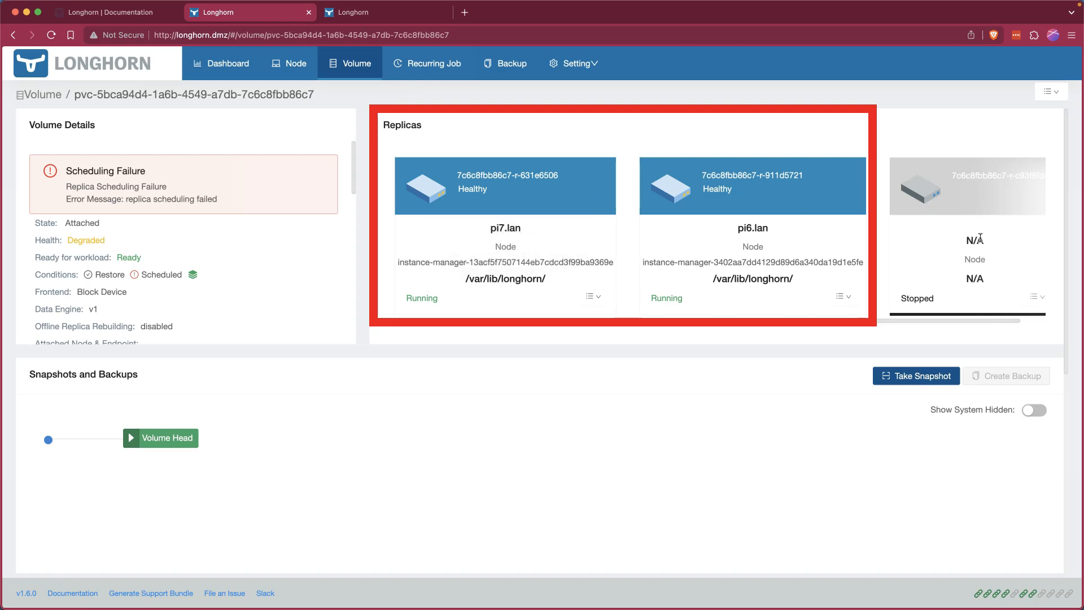
mouse_move(115, 232)
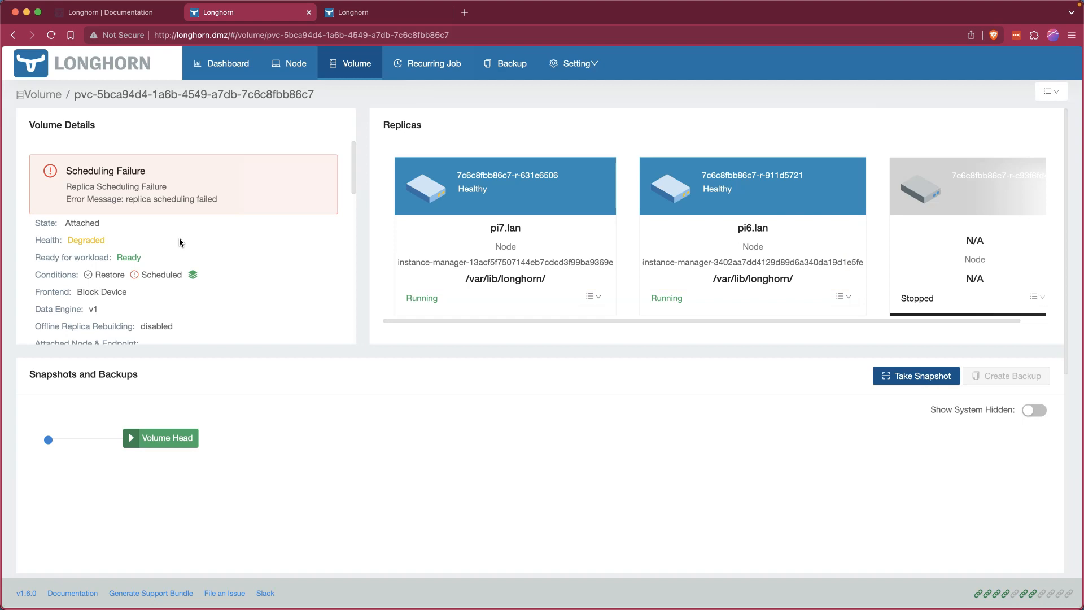
SSH into pi1.lan, set the kubectl namespace to longhorn, and spot the crash-looping longhorn-manager pod
click(288, 63)
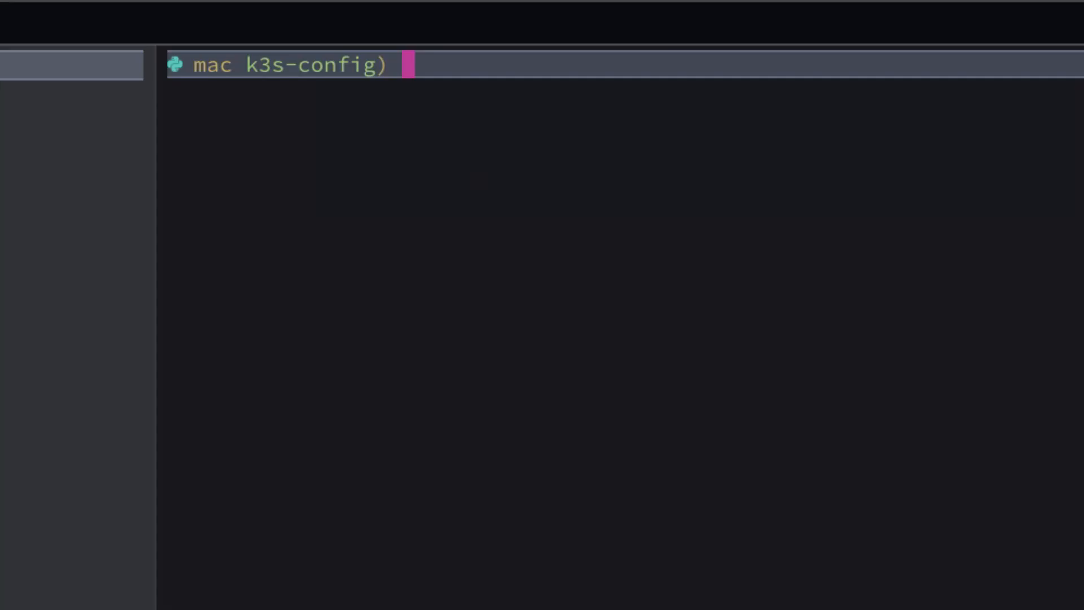
text(ssh pi1.lan)
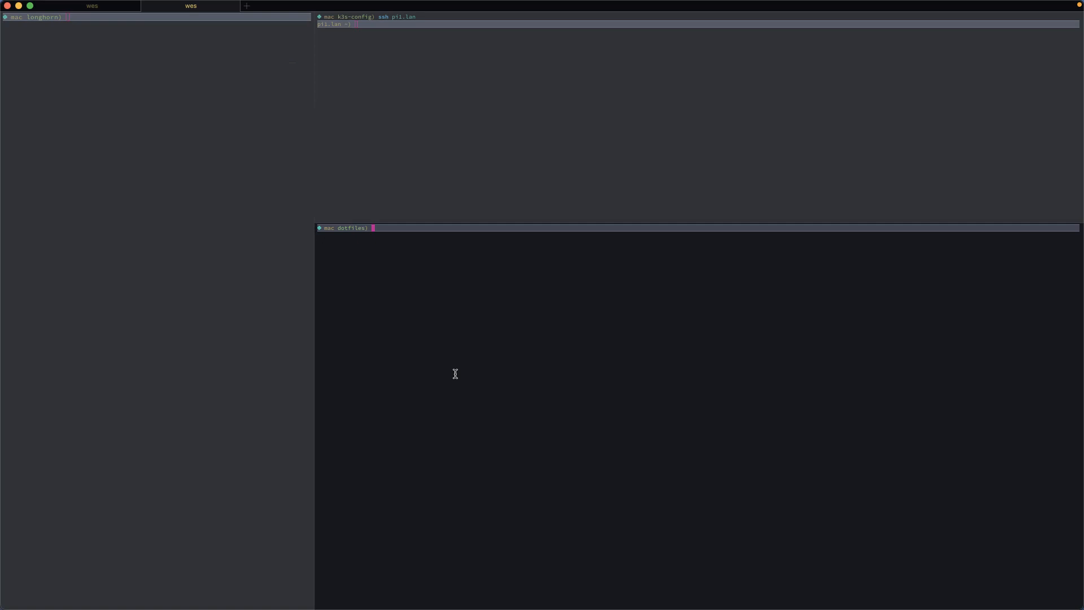
text(kubectl config set-context --current --namespace=)
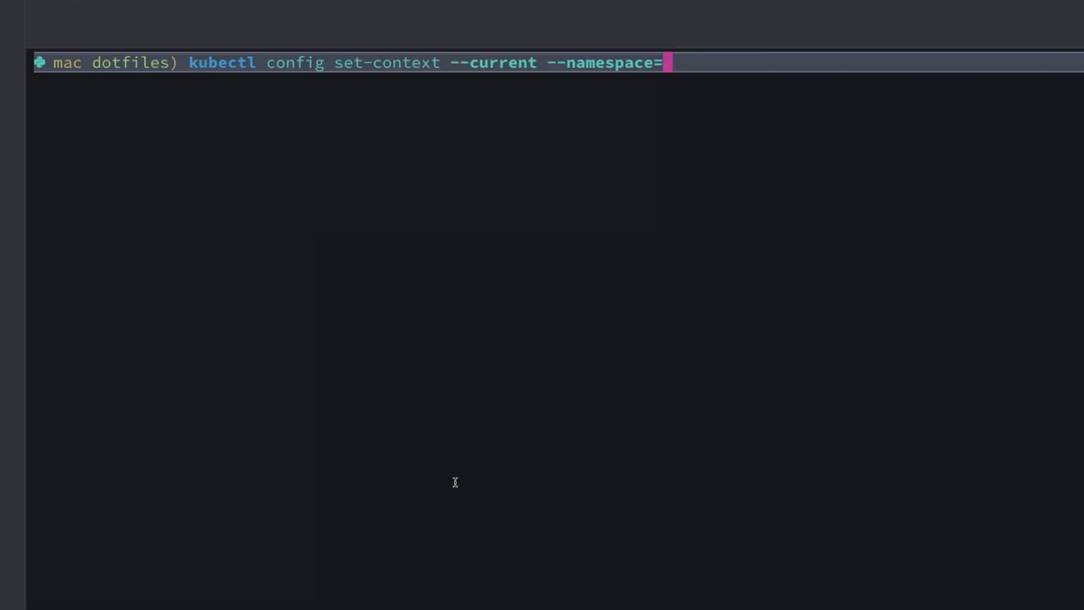
text(long)
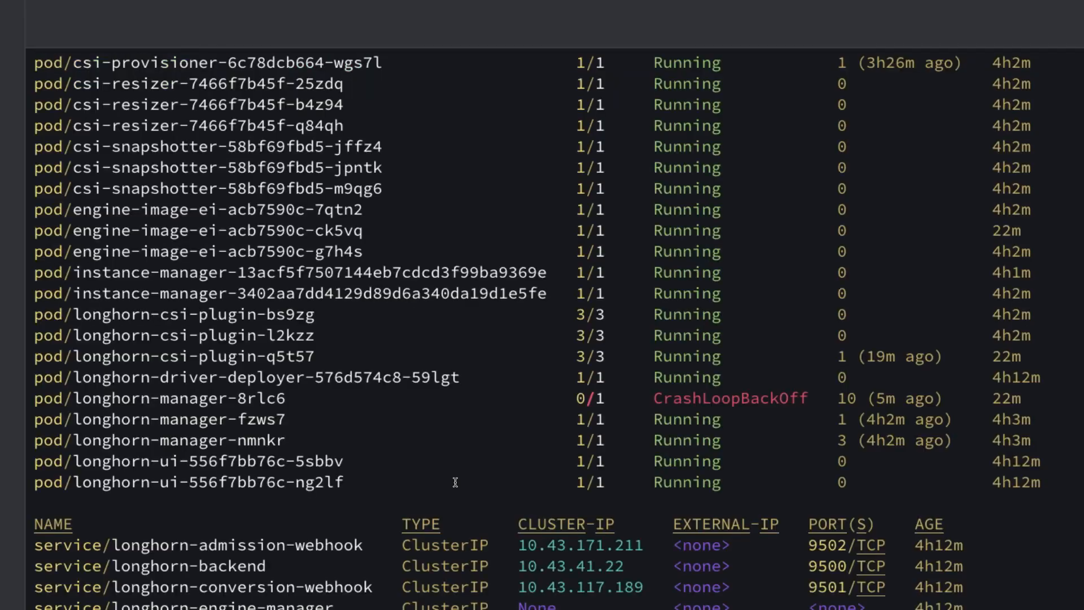
mouse_move(141, 413)
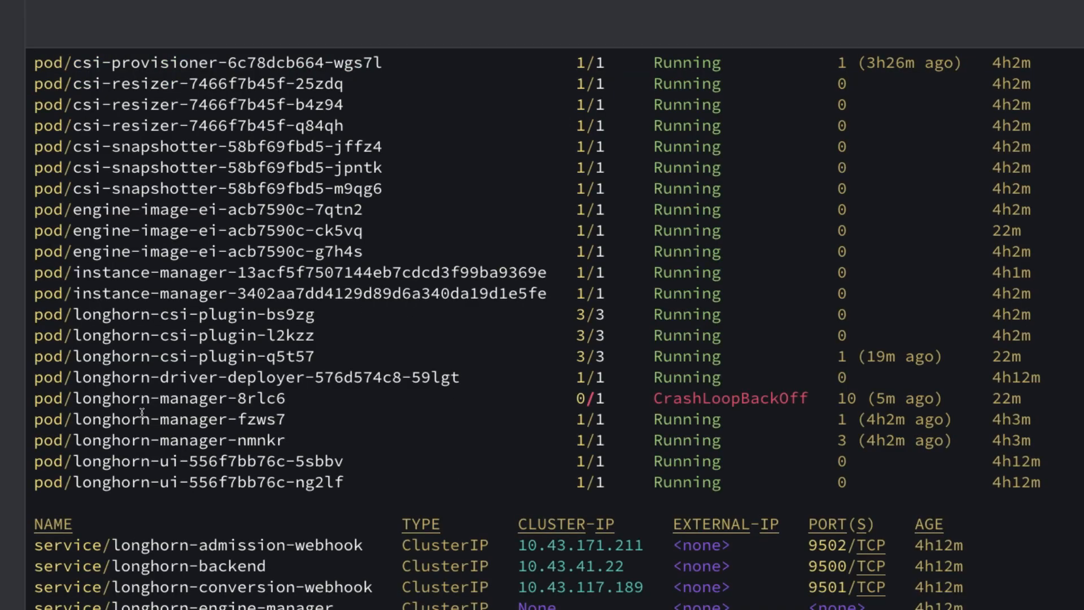
double_click(159, 397)
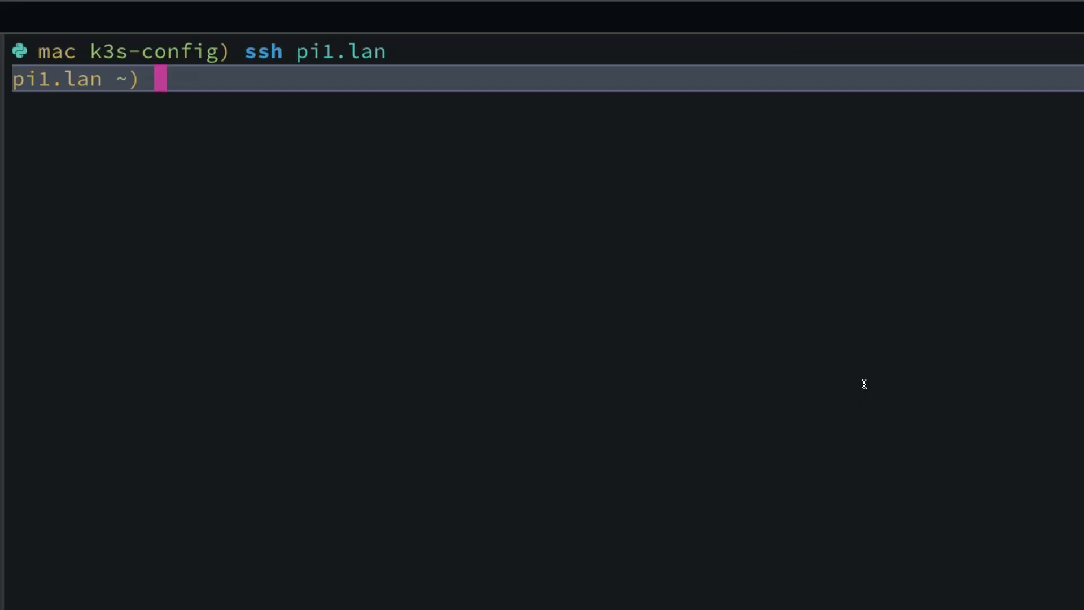
Run sudo apt install -y open-iscsi in the pi1.lan session
text(sudo apt install -y open-iscsi)
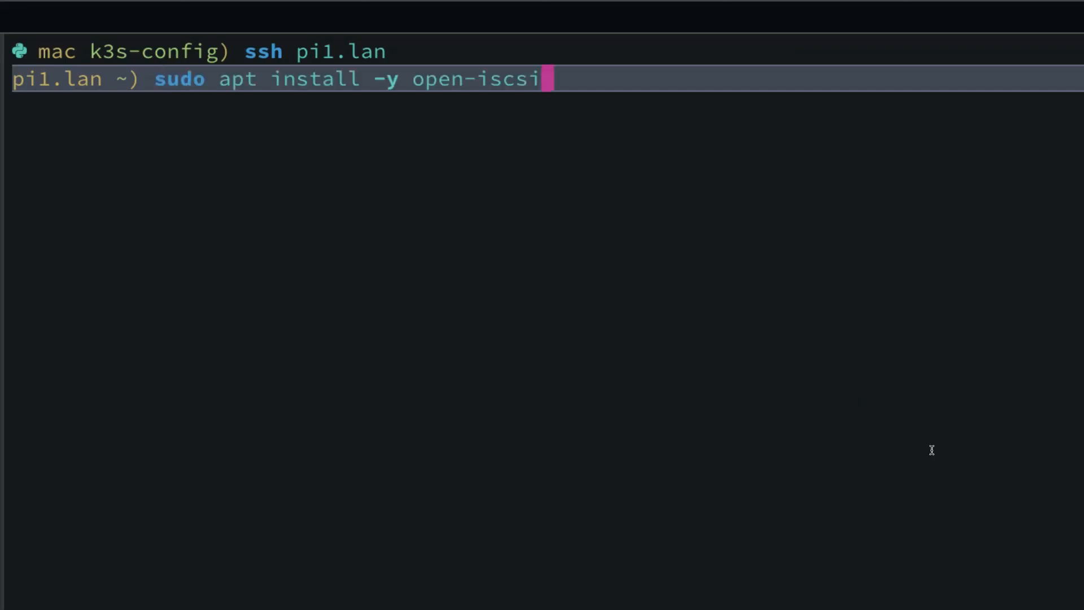
key(Return)
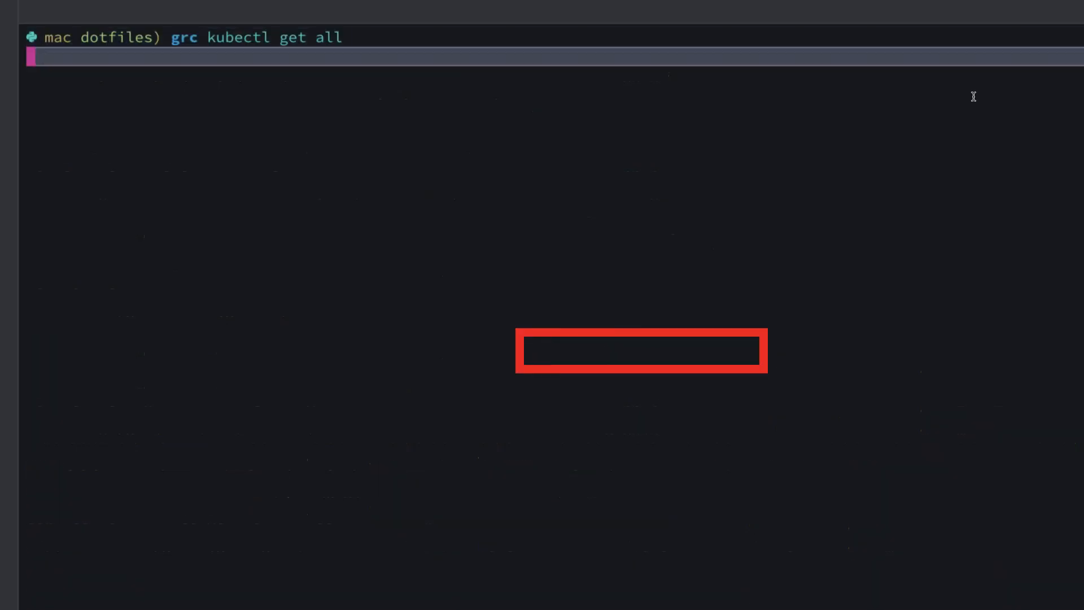
List Longhorn resources, rollout-restart daemonset/longhorn-manager, and list resources again
key(Return)
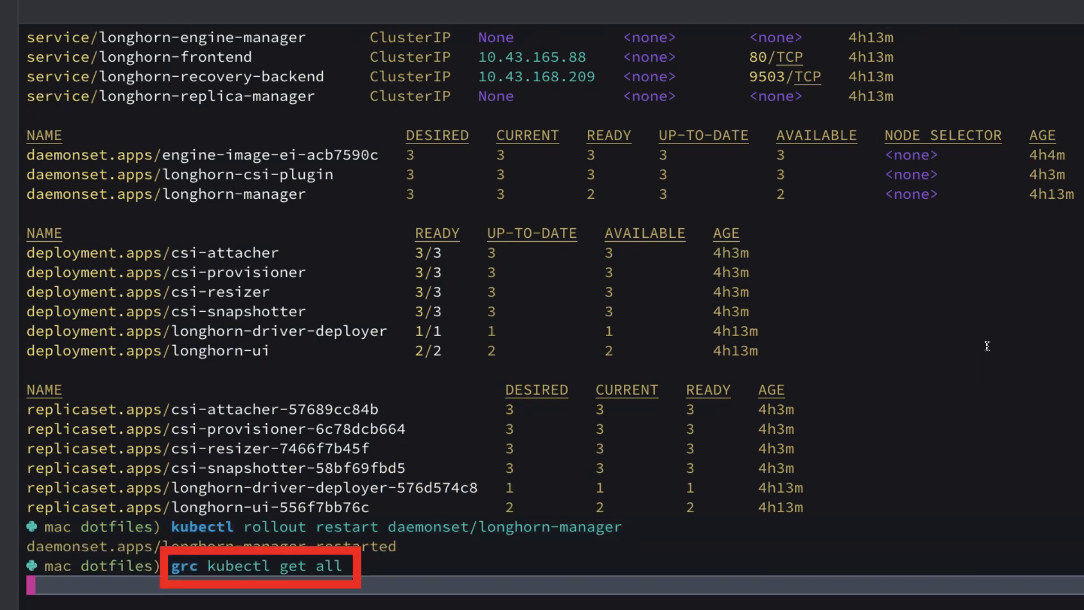
key(Return)
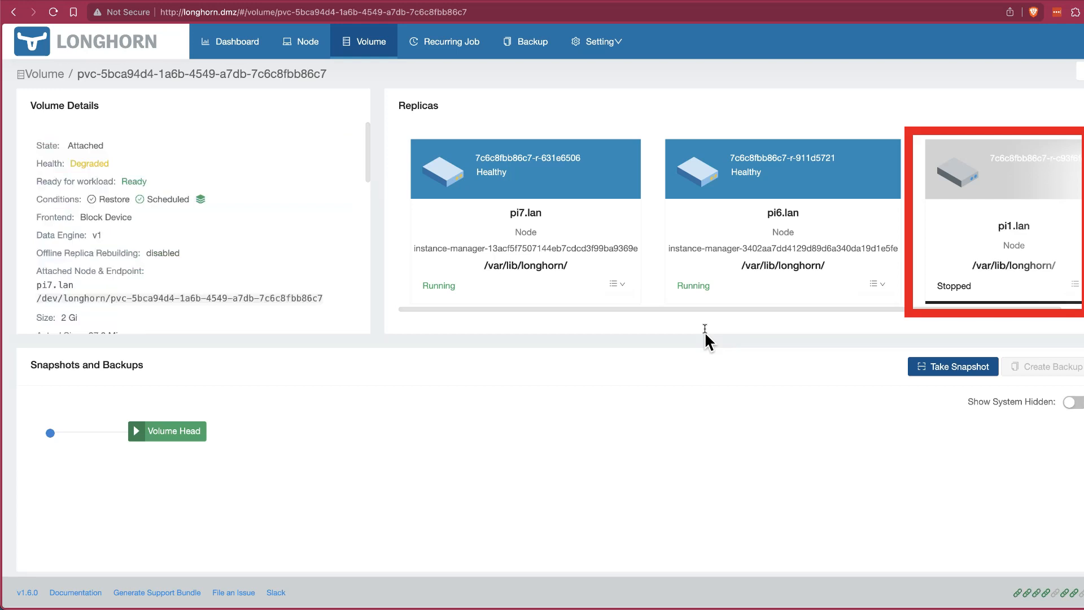
mouse_move(1038, 248)
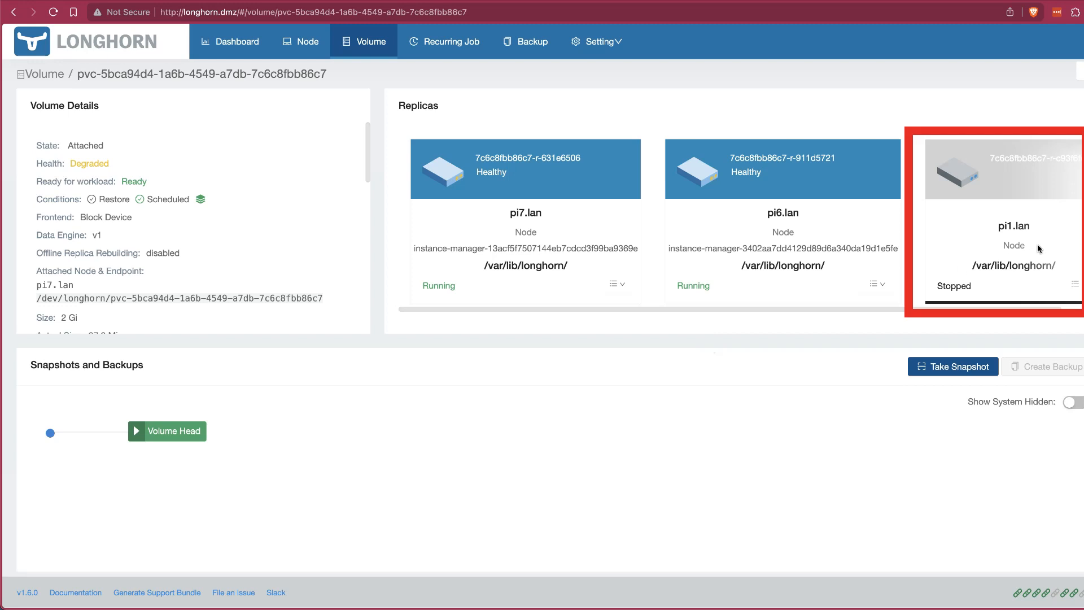
mouse_move(992, 252)
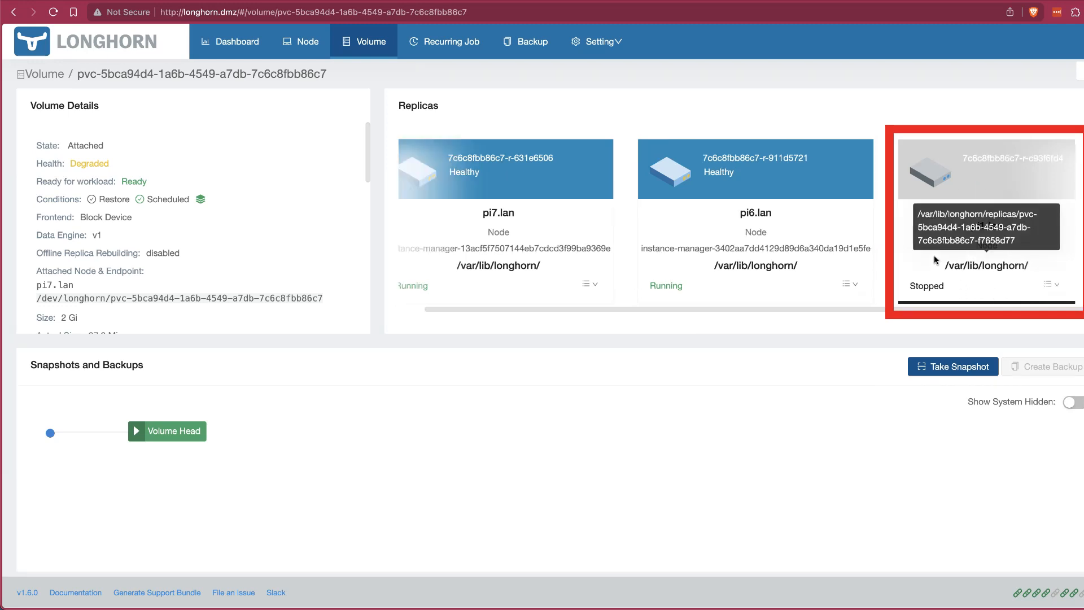
mouse_move(998, 256)
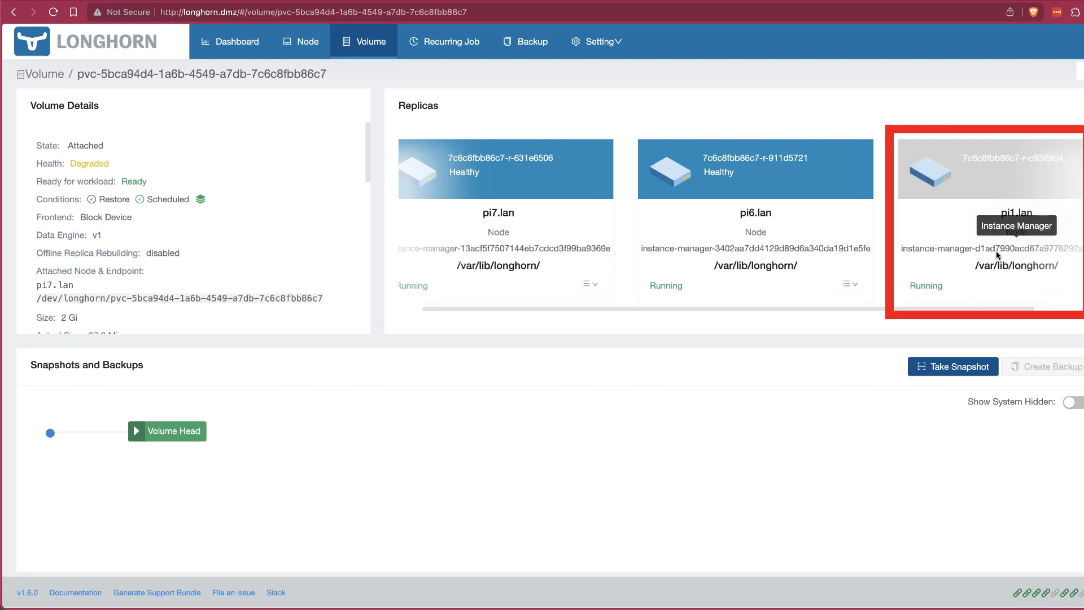
mouse_move(988, 314)
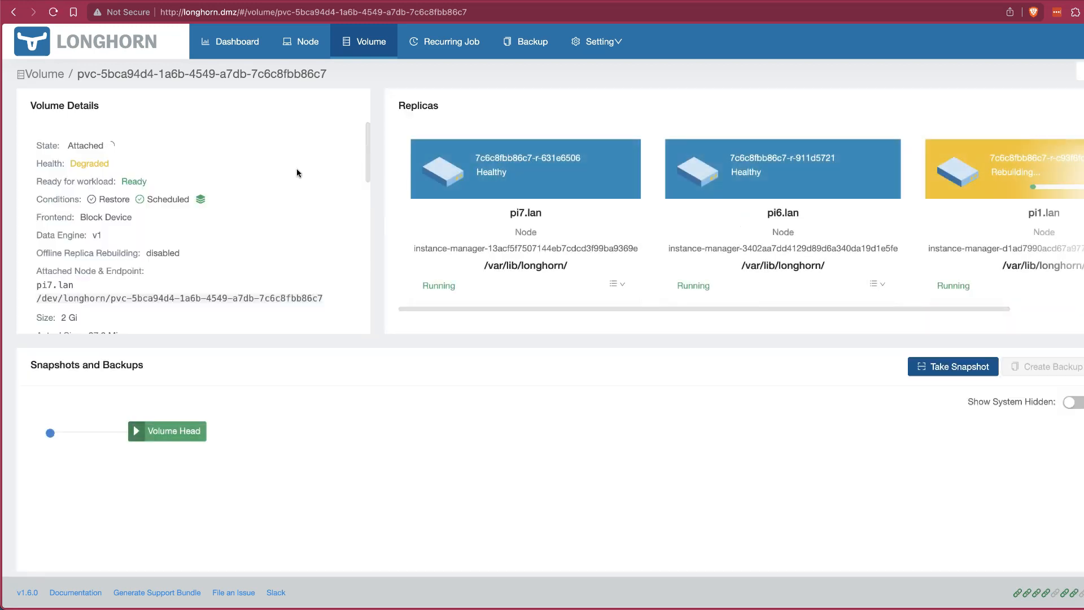
mouse_move(736, 228)
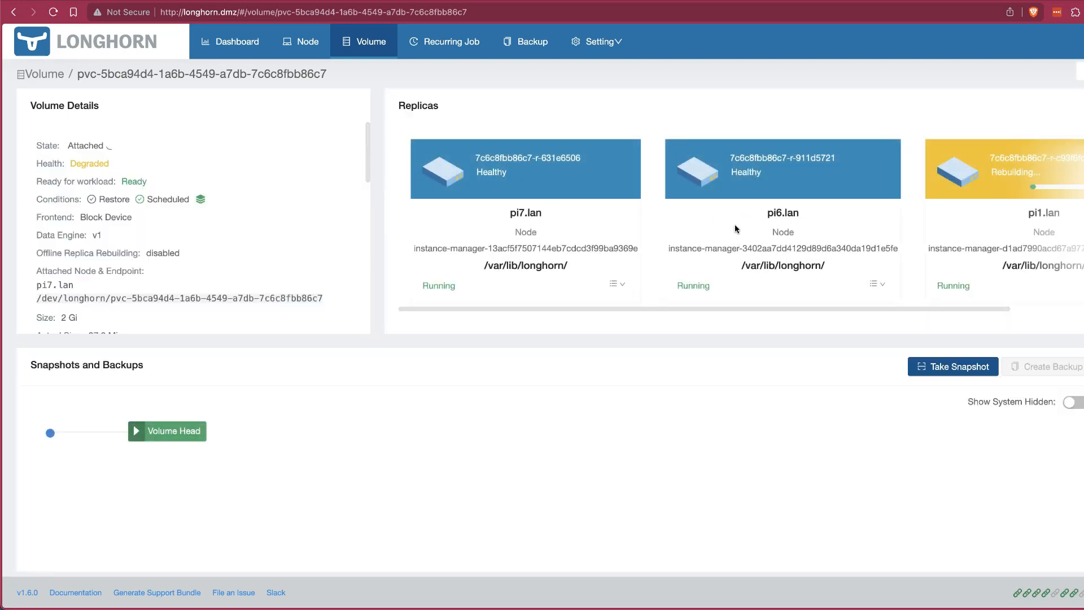
Scroll the Replicas panel to view pi1.lan's rebuild progress bar
scroll(right, 3)
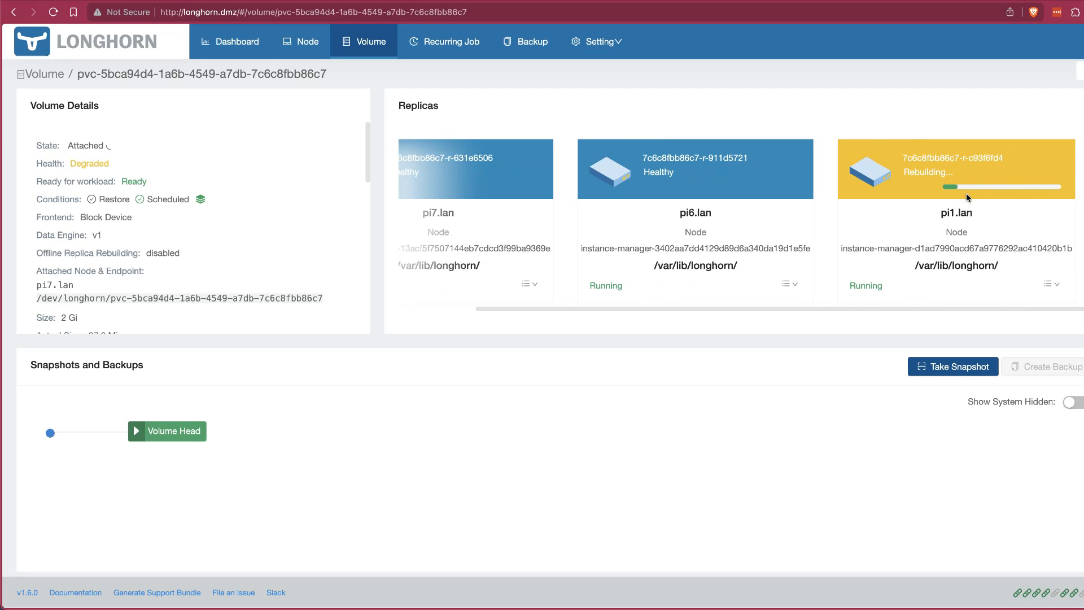